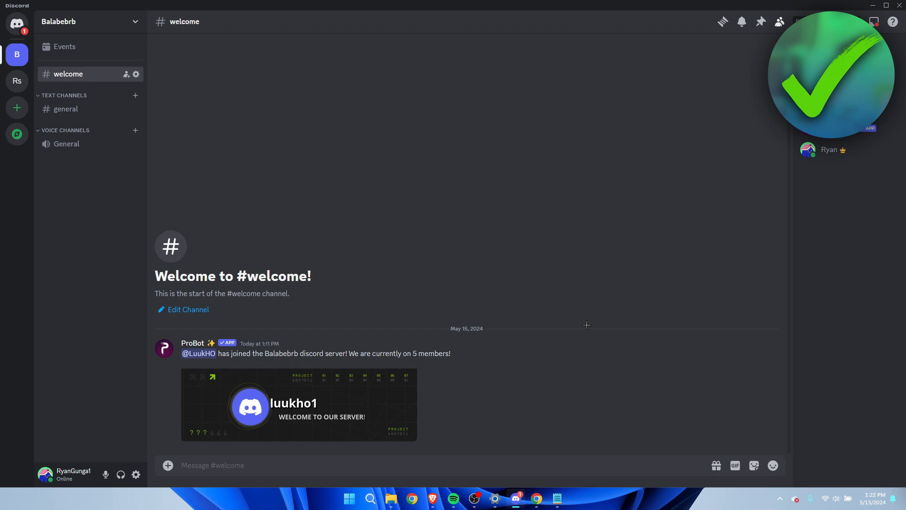
{"action": "mouse_move", "coordinate": [518, 444]}
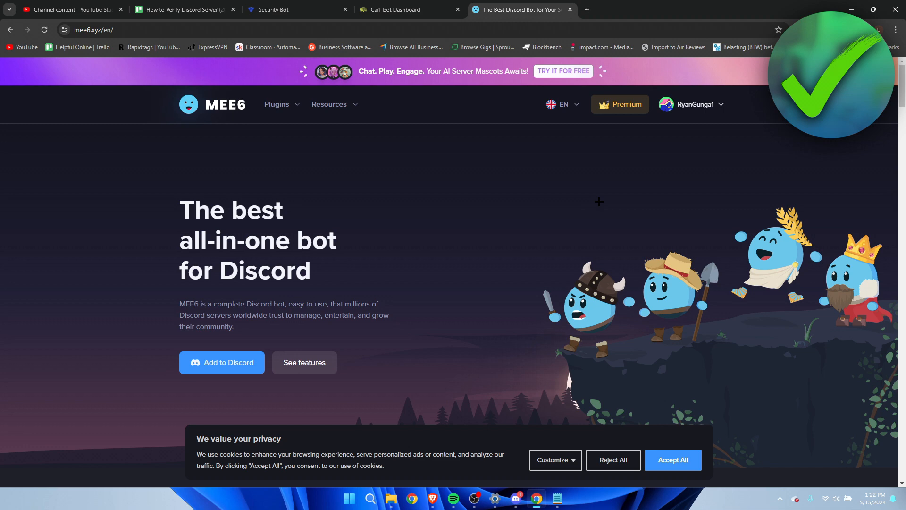
Look over the Carl-bot and Security Bot tabs, then close the Carl-bot and MEE6 tabs
{"action": "left_click", "coordinate": [395, 9]}
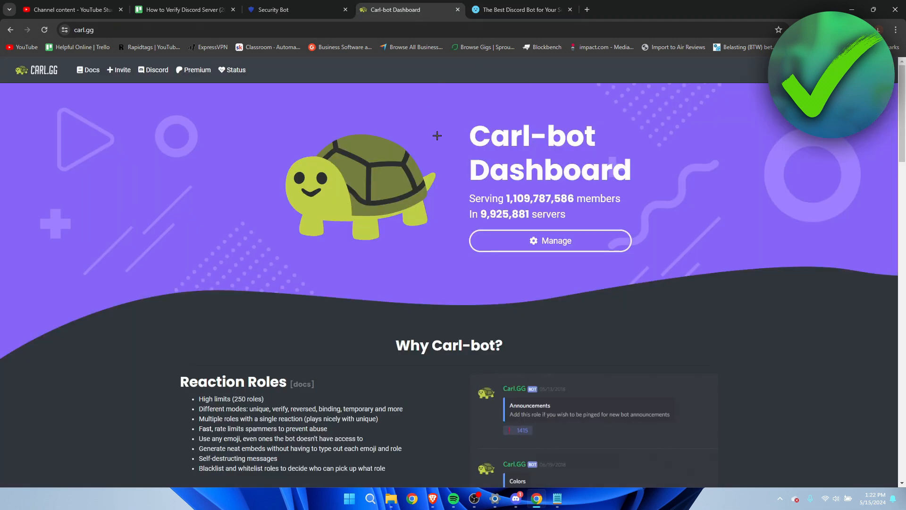
{"action": "left_click", "coordinate": [282, 10]}
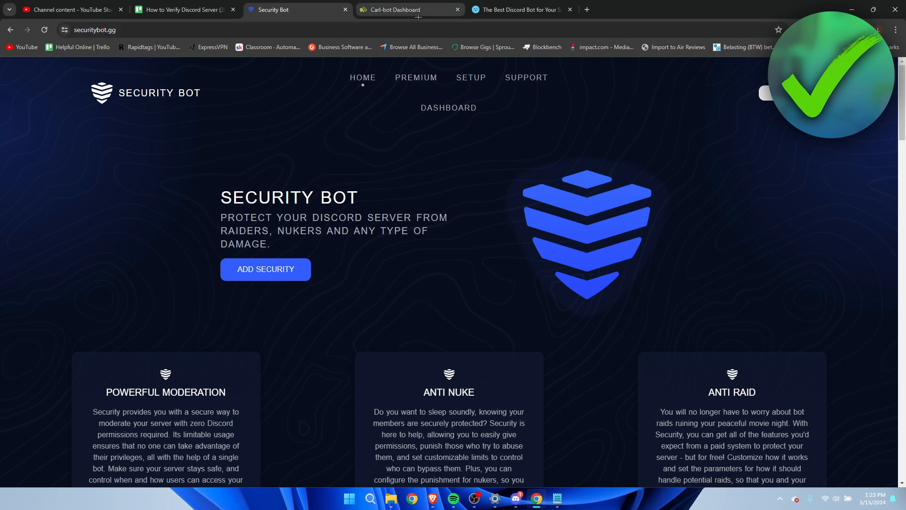
{"action": "left_click", "coordinate": [394, 9]}
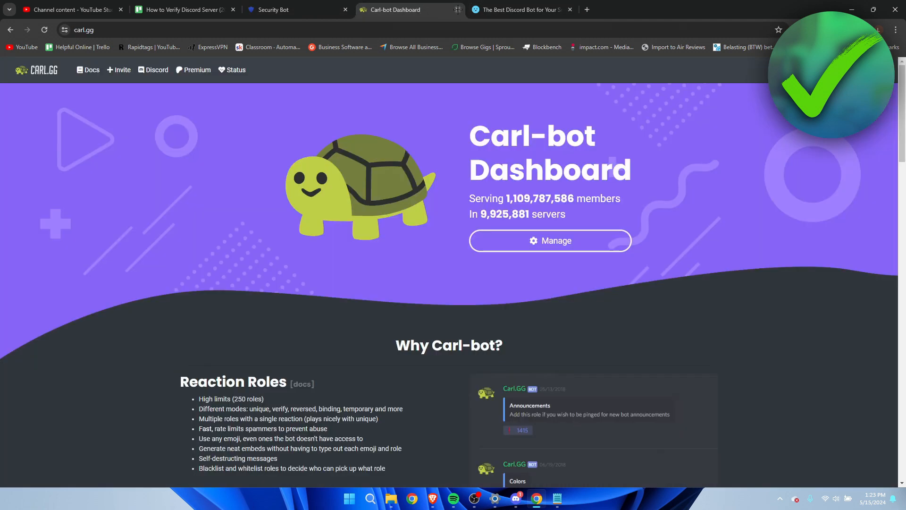
{"action": "left_click", "coordinate": [296, 10]}
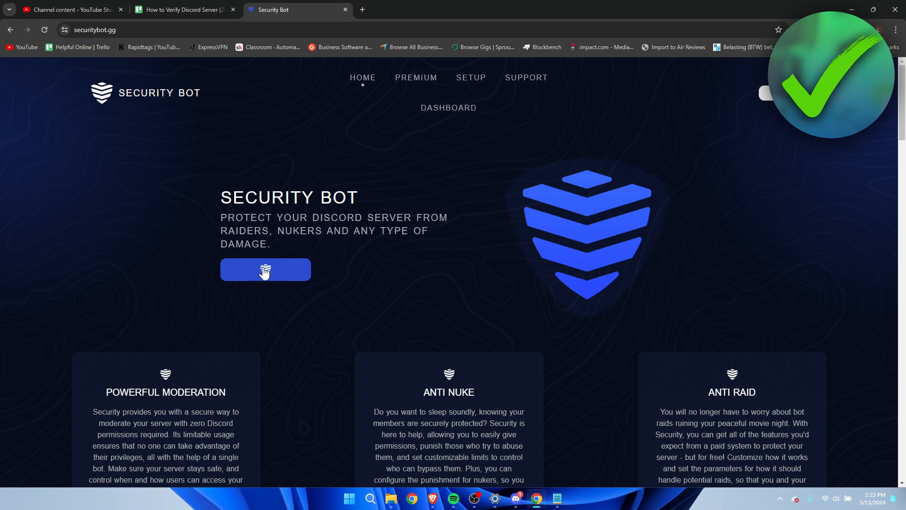
Start adding Security and select Balabebrb as the target server
{"action": "left_click", "coordinate": [265, 270]}
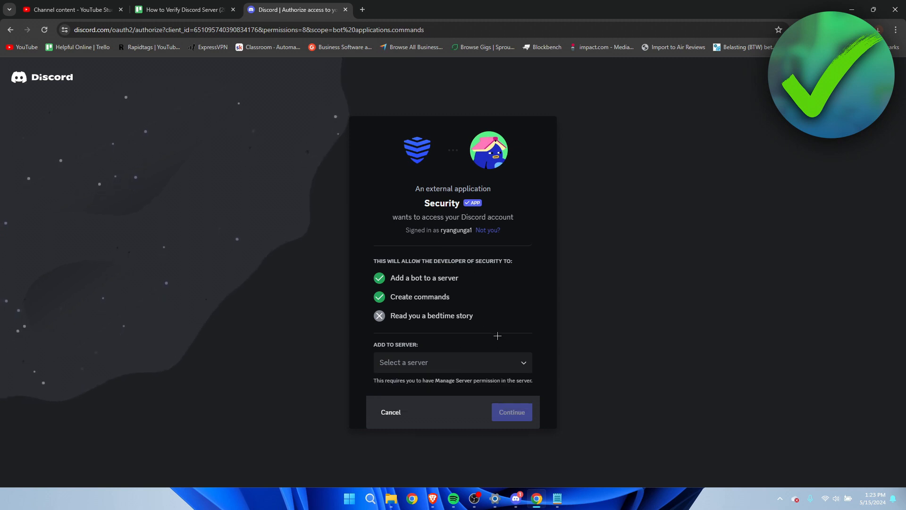
{"action": "left_click", "coordinate": [453, 362]}
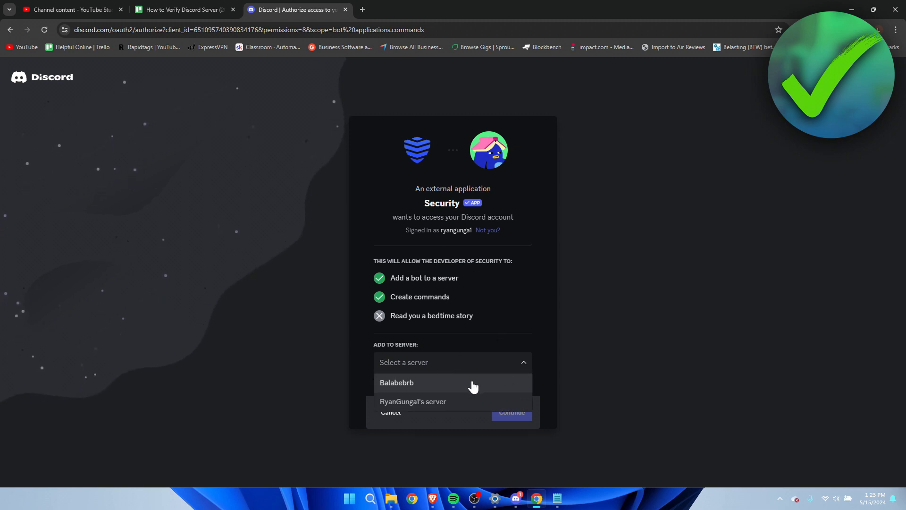
{"action": "left_click", "coordinate": [397, 381]}
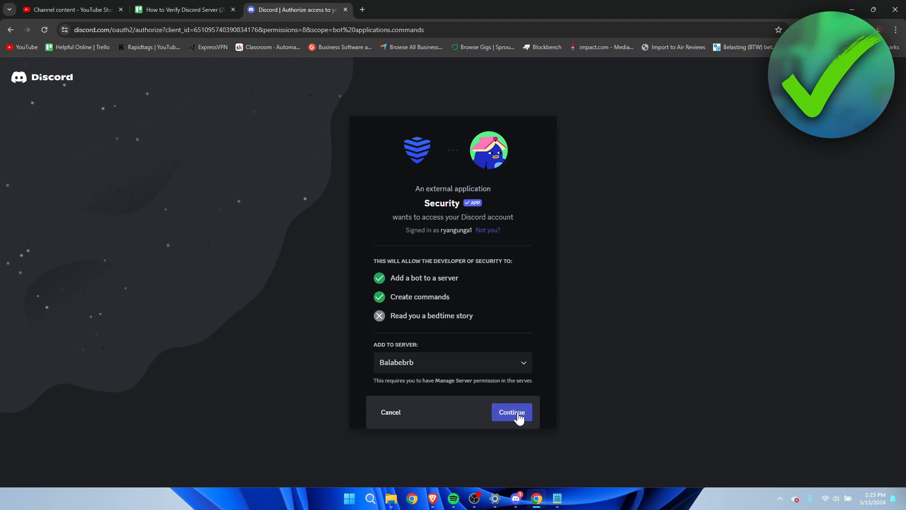
{"action": "left_click", "coordinate": [510, 412]}
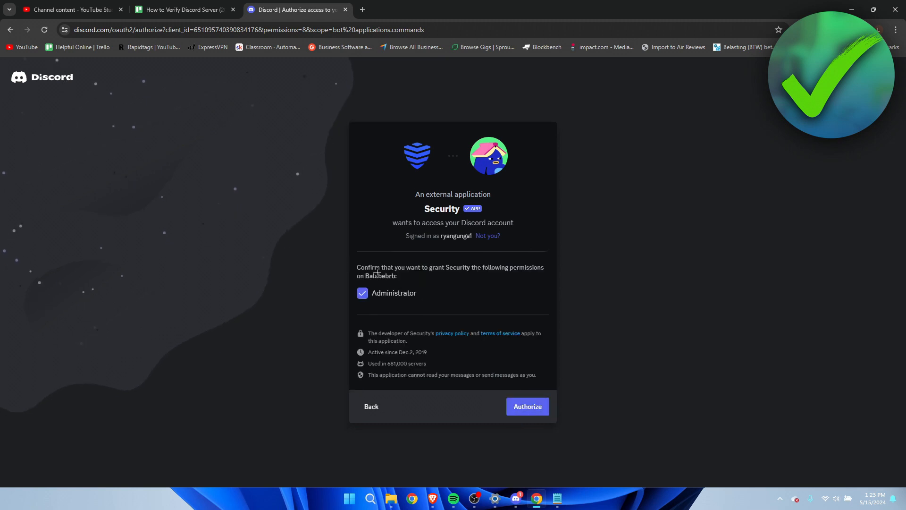
Authorize Security with Administrator permission and pass the hCaptcha check
{"action": "left_click", "coordinate": [526, 406]}
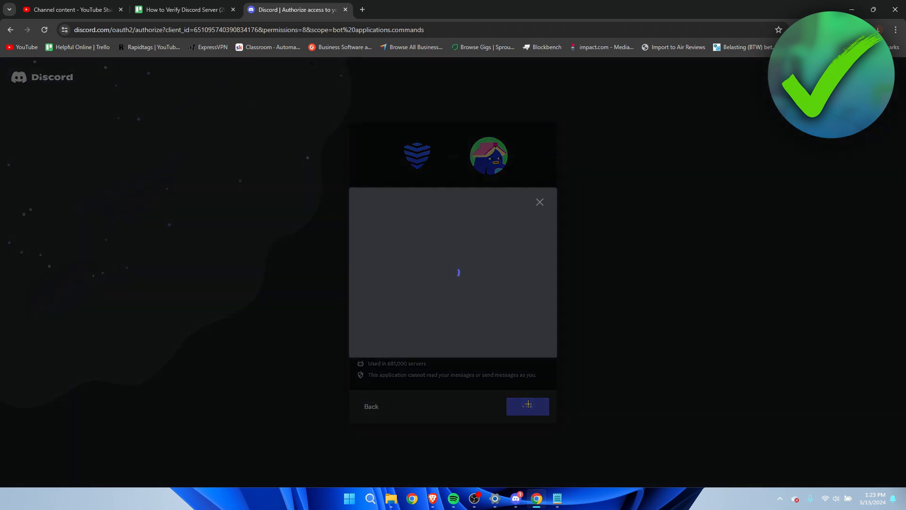
{"action": "left_click", "coordinate": [526, 406]}
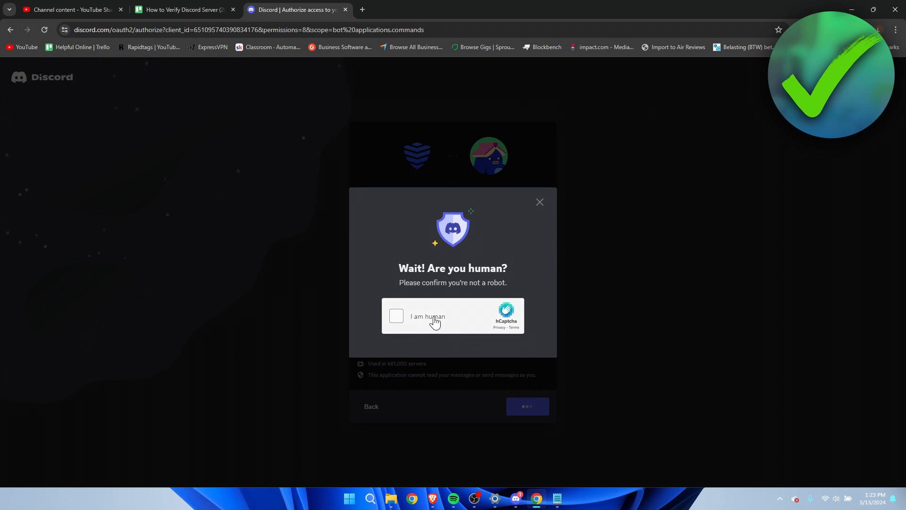
{"action": "left_click", "coordinate": [396, 316]}
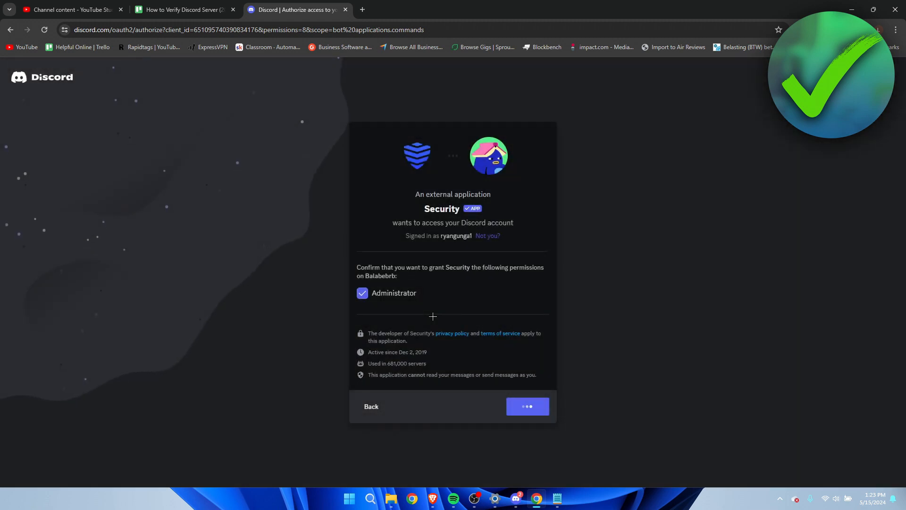
{"action": "left_click", "coordinate": [527, 406]}
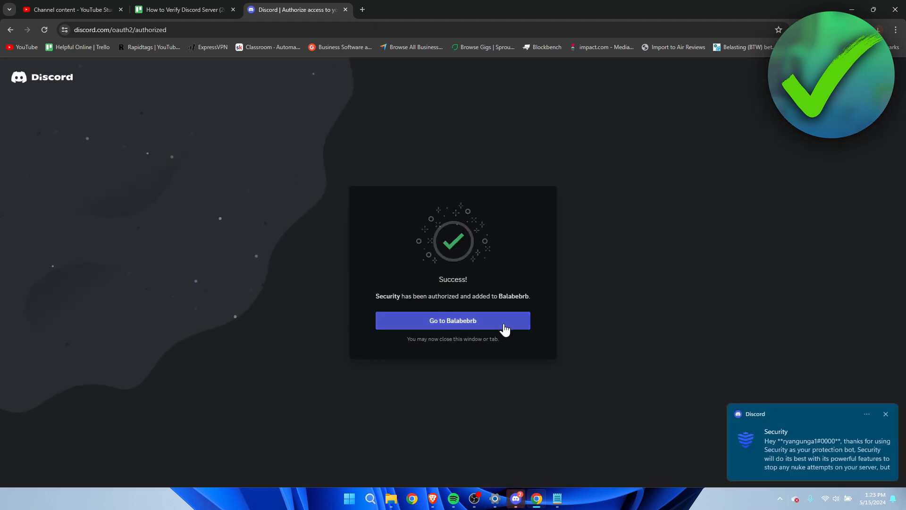
Go to Balabebrb, view #general showing Security joined, and return to the server
{"action": "left_click", "coordinate": [453, 320]}
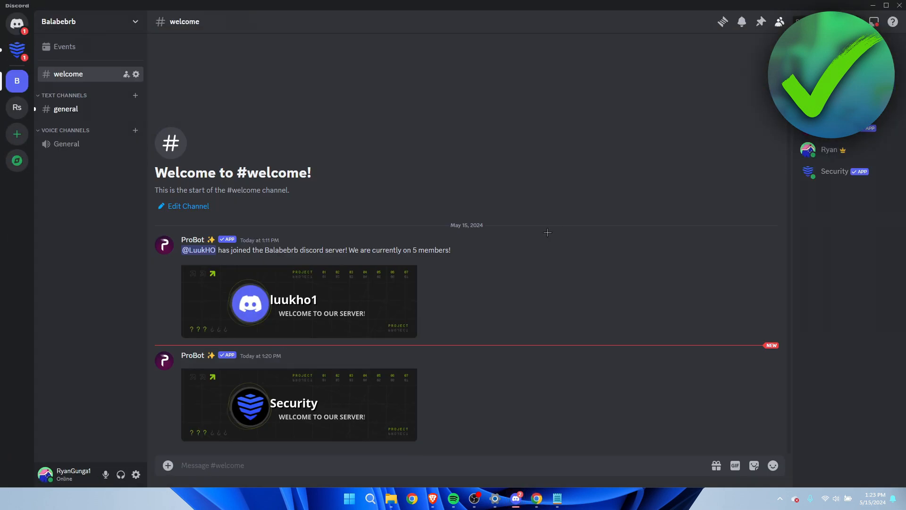
{"action": "mouse_move", "coordinate": [352, 124]}
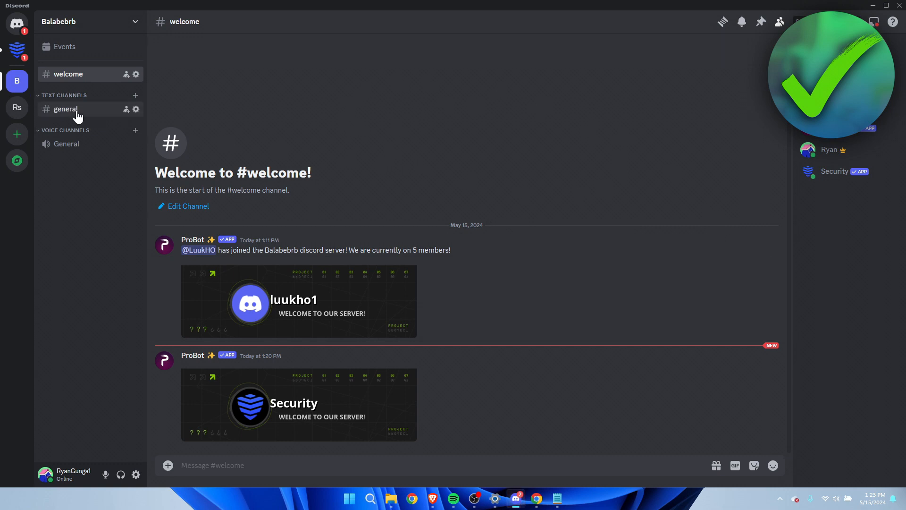
{"action": "left_click", "coordinate": [65, 109]}
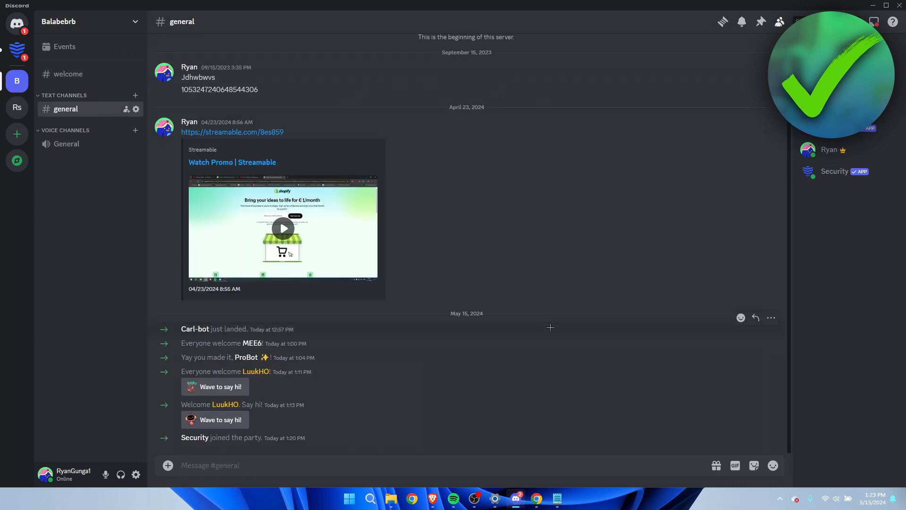
{"action": "mouse_move", "coordinate": [17, 51]}
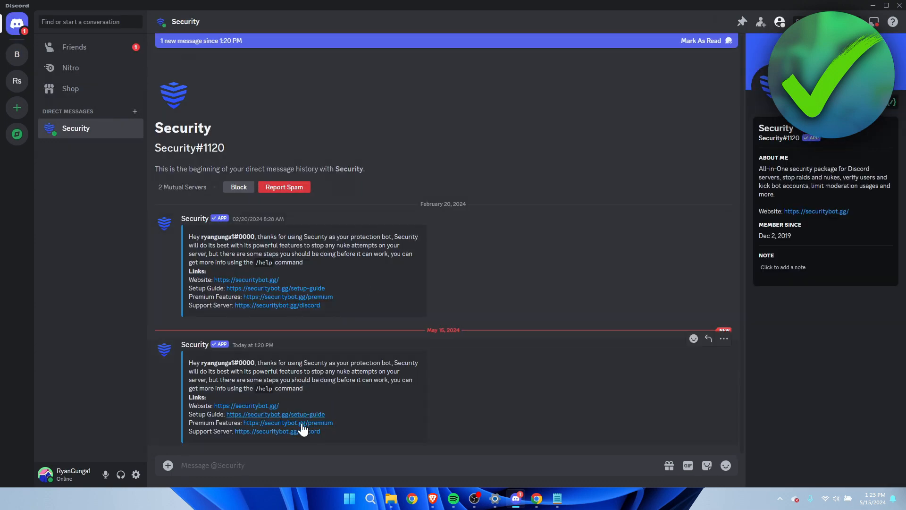
{"action": "mouse_move", "coordinate": [414, 376]}
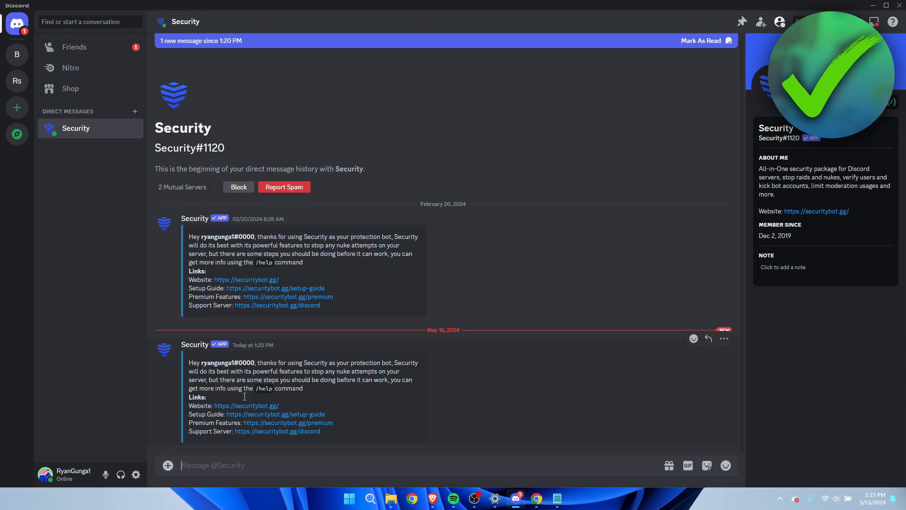
{"action": "left_click", "coordinate": [17, 54]}
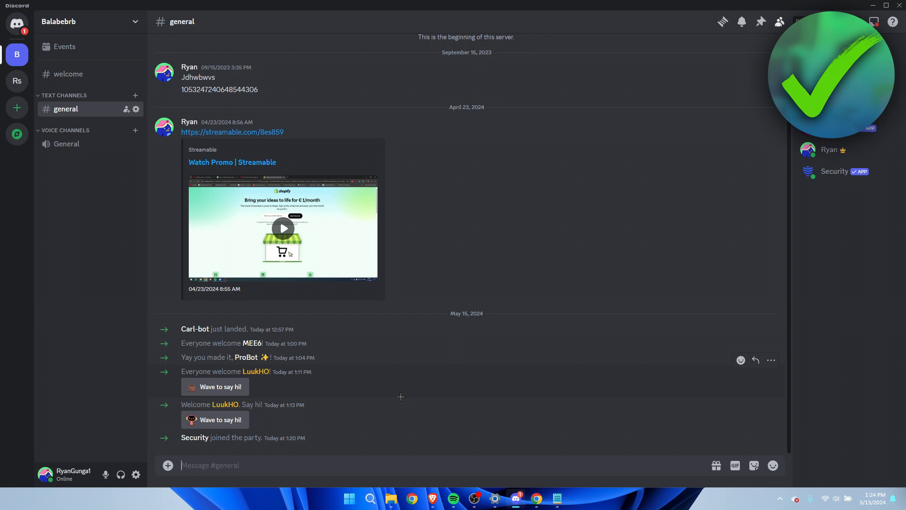
Run /verification enable and /verification setup_channel, then view the new #verification channel
{"action": "type", "text": "/verification en"}
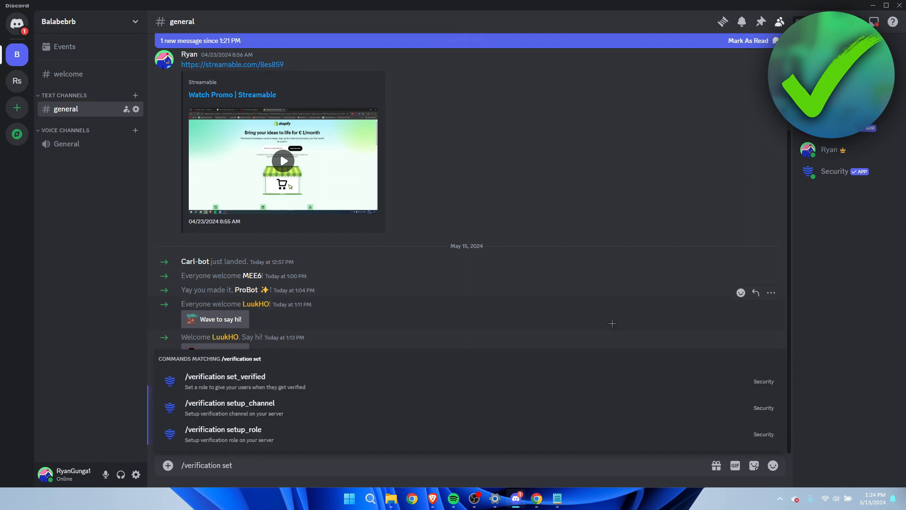
{"action": "mouse_move", "coordinate": [292, 413]}
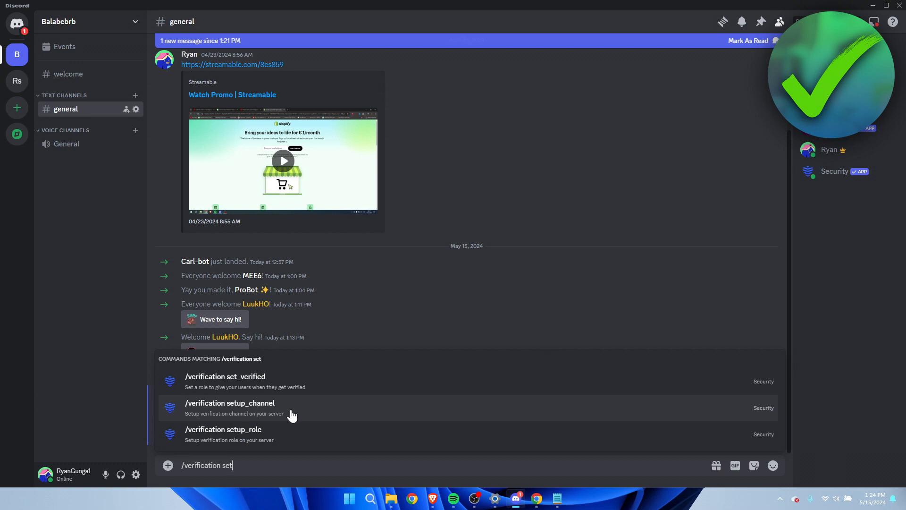
{"action": "left_click", "coordinate": [230, 408]}
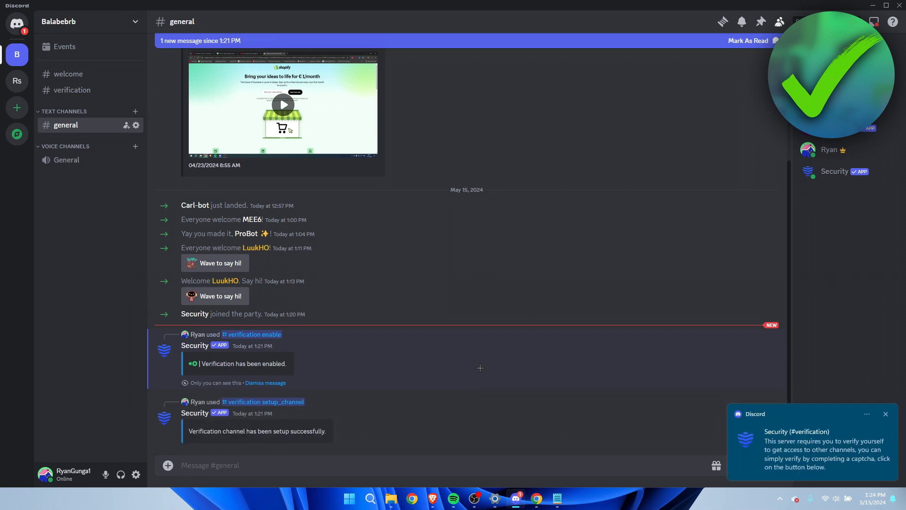
{"action": "mouse_move", "coordinate": [68, 62]}
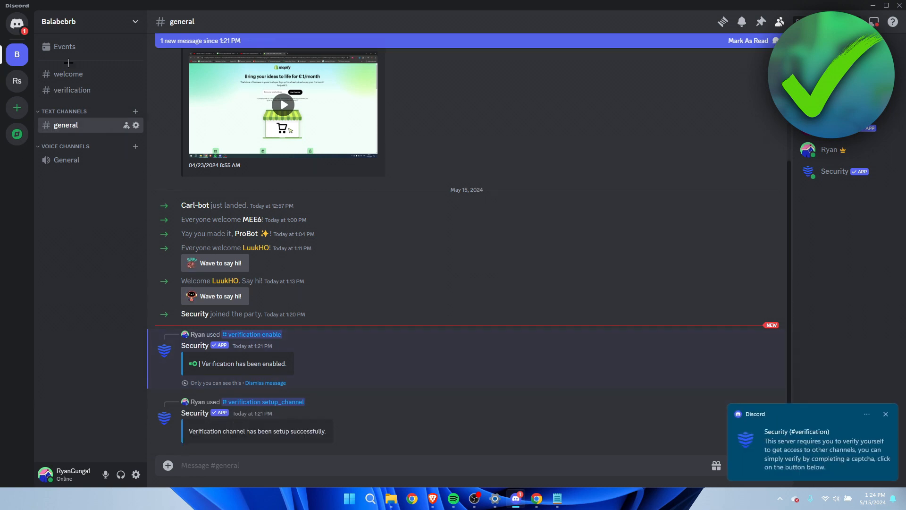
{"action": "left_click", "coordinate": [72, 90]}
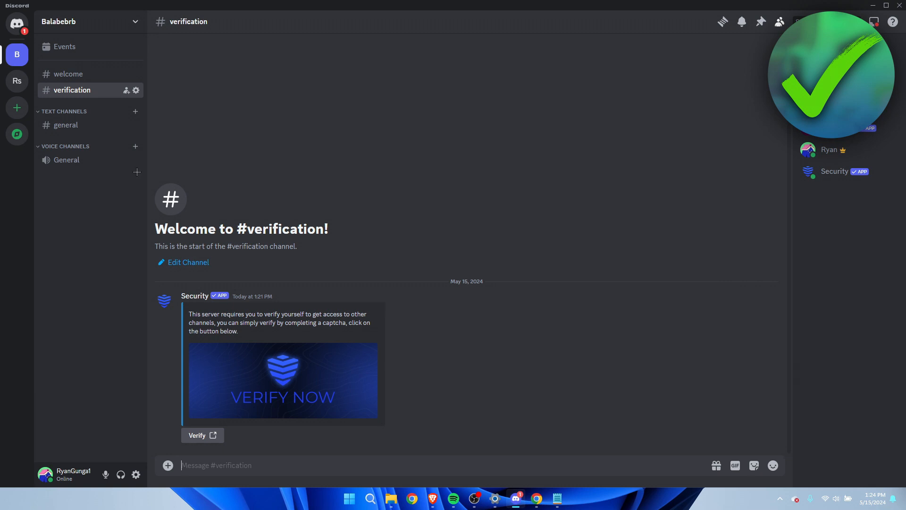
Set the verification type to One-Click Verification and check the #verification prompt
{"action": "left_click", "coordinate": [66, 124]}
{"action": "type", "text": "/verification type"}
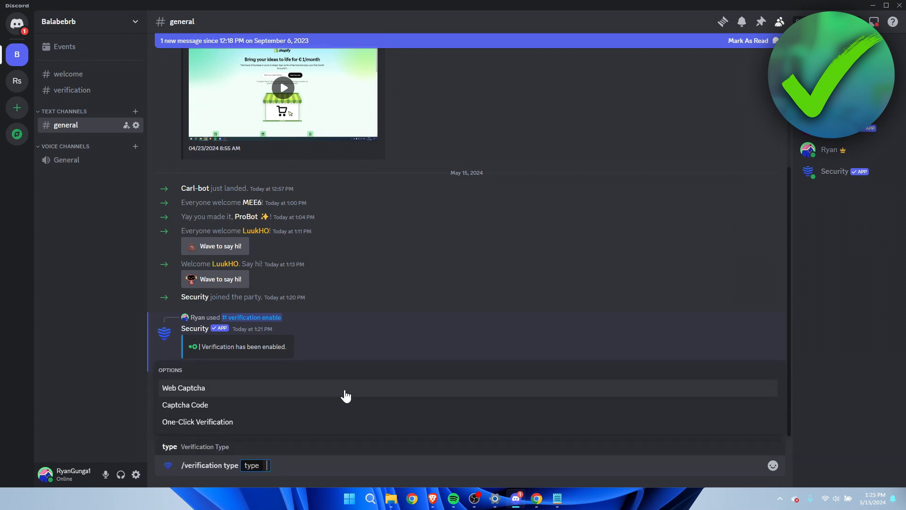
{"action": "mouse_move", "coordinate": [333, 410]}
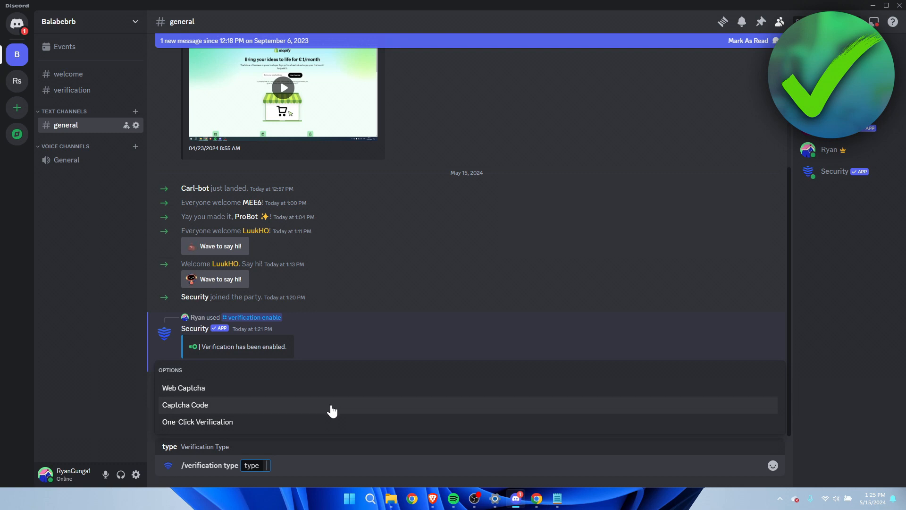
{"action": "mouse_move", "coordinate": [318, 435]}
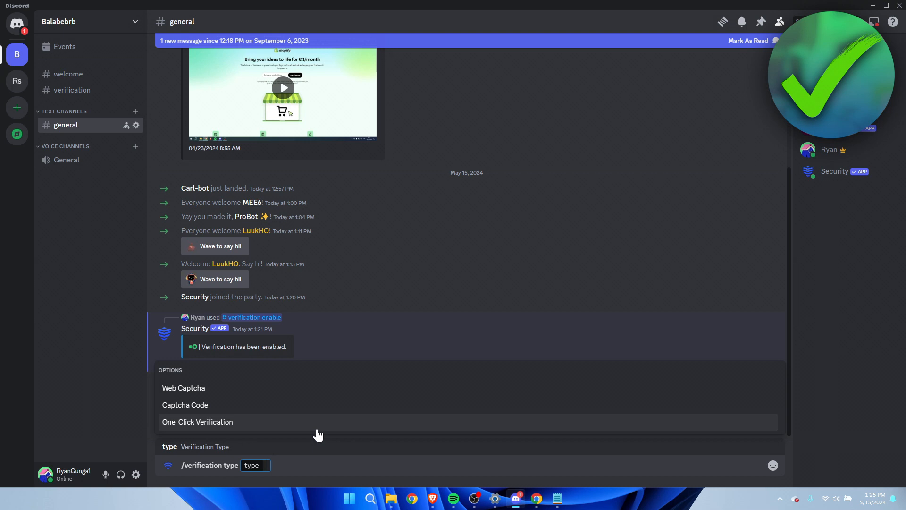
{"action": "mouse_move", "coordinate": [328, 395]}
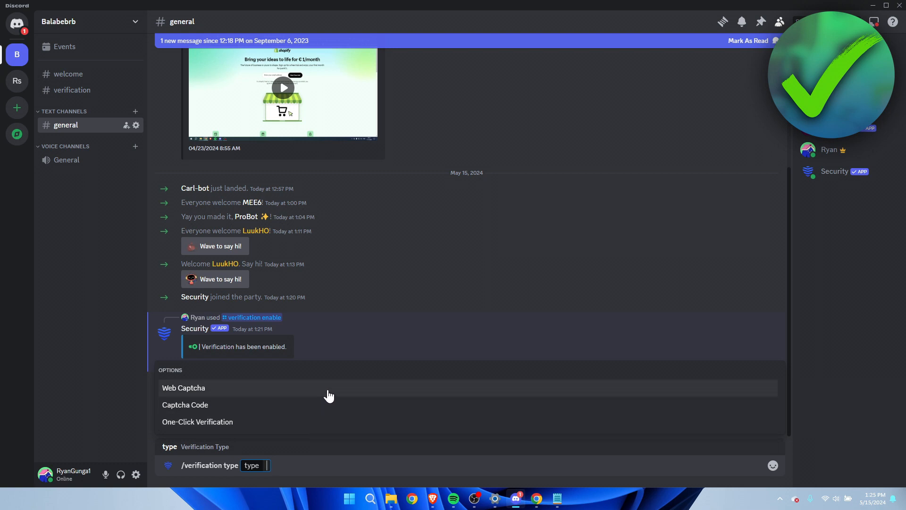
{"action": "mouse_move", "coordinate": [323, 405]}
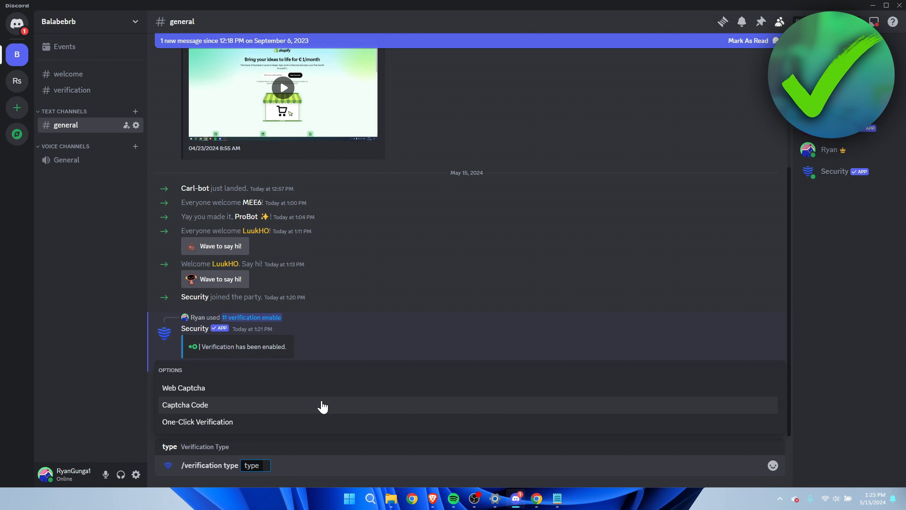
{"action": "mouse_move", "coordinate": [307, 424]}
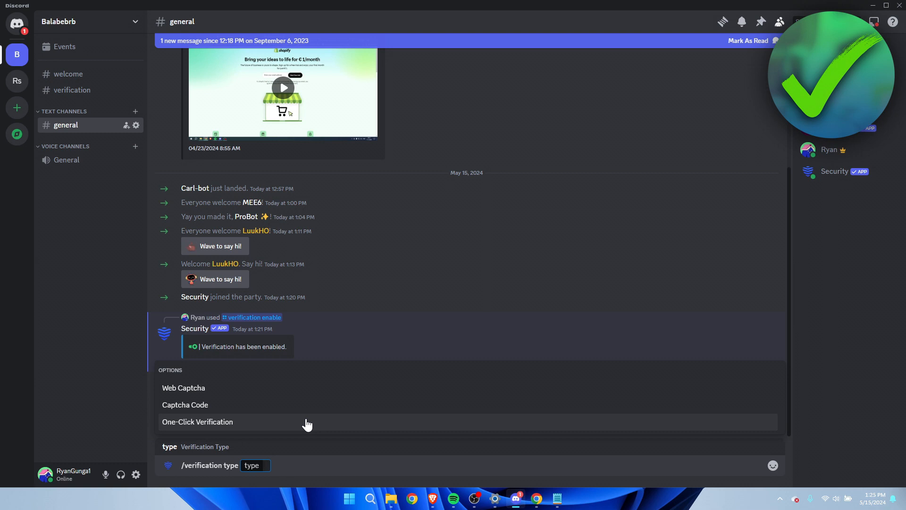
{"action": "mouse_move", "coordinate": [72, 90]}
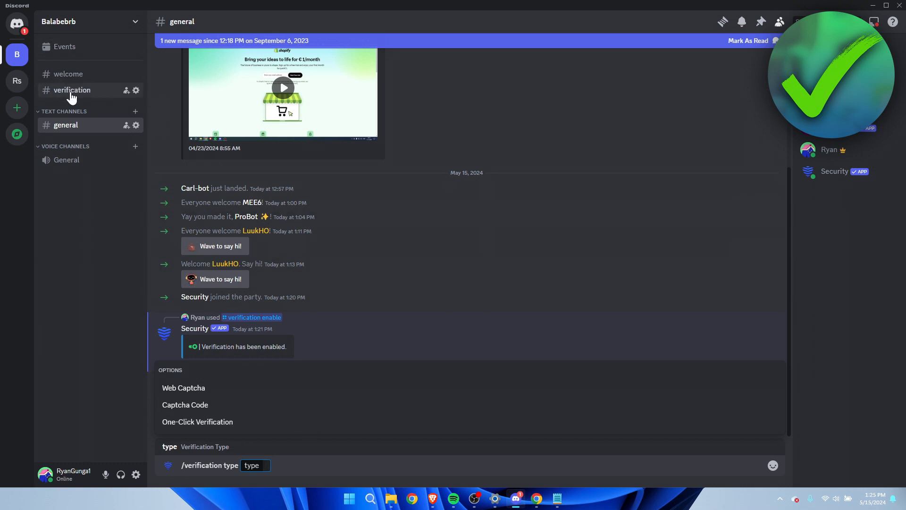
{"action": "left_click", "coordinate": [72, 89]}
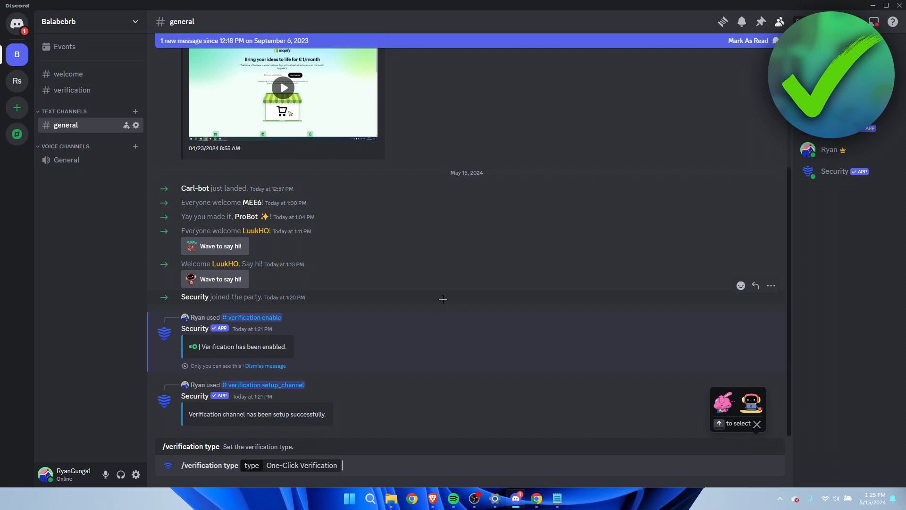
{"action": "left_click", "coordinate": [72, 90]}
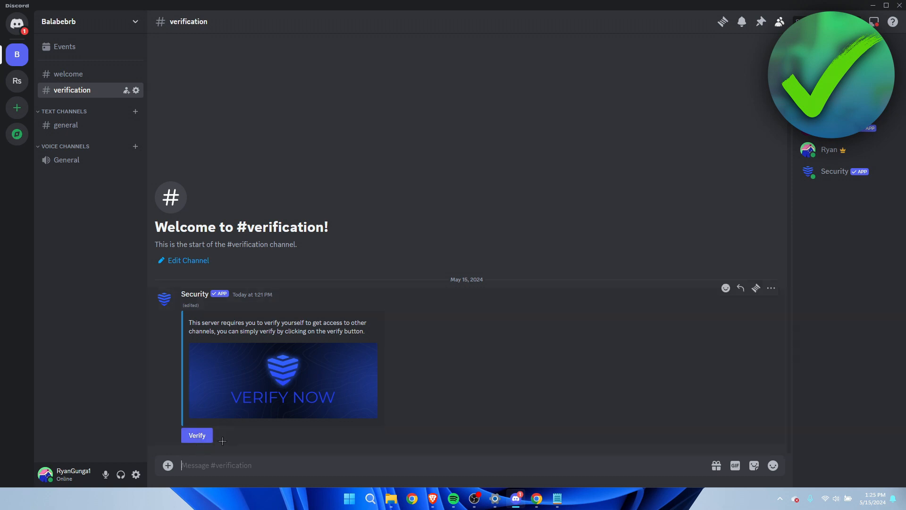
Run /verification setup_role in #general, which reports Unverified is already set up
{"action": "left_click", "coordinate": [65, 125]}
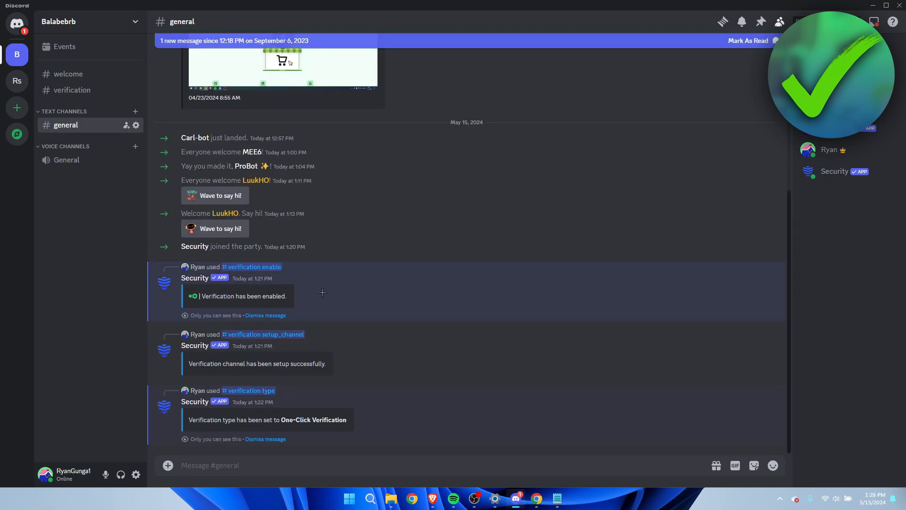
{"action": "type", "text": "/erification set"}
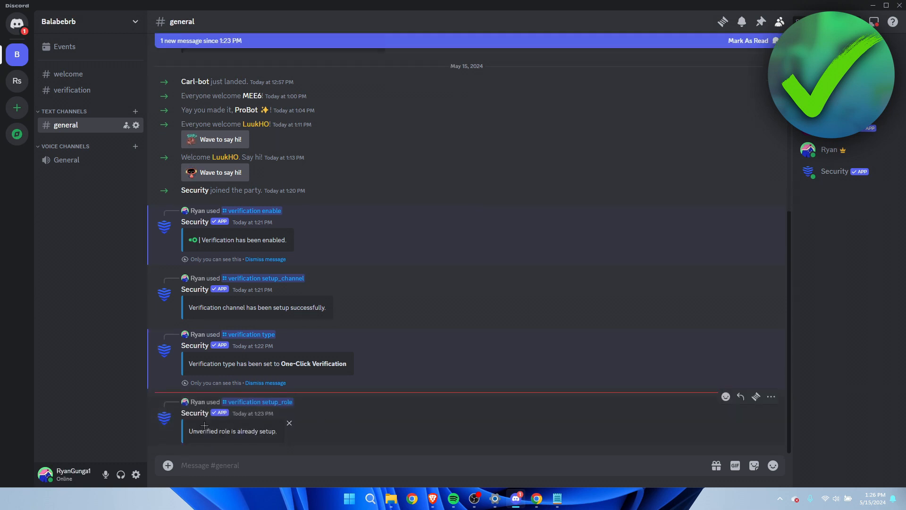
{"action": "mouse_move", "coordinate": [239, 440]}
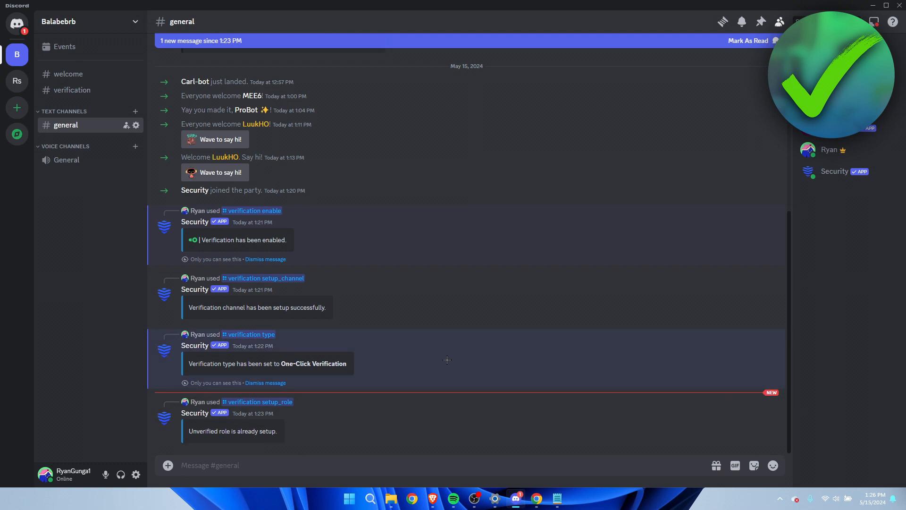
Go to Balabebrb's Server Settings > Roles and create a new role
{"action": "left_click", "coordinate": [89, 21]}
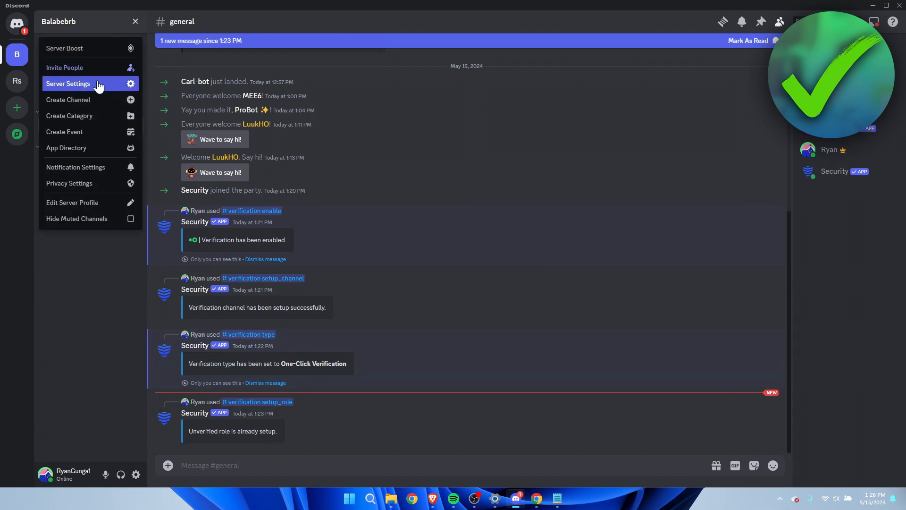
{"action": "left_click", "coordinate": [67, 84]}
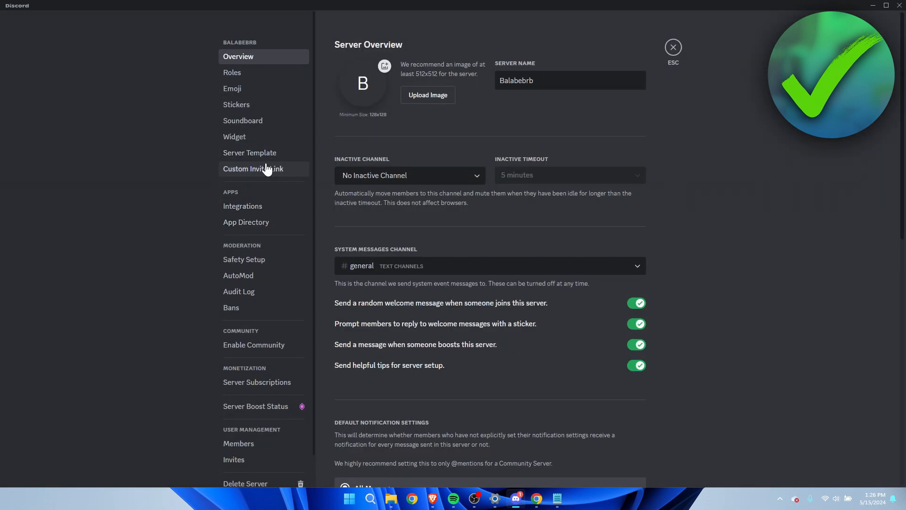
{"action": "left_click", "coordinate": [232, 72]}
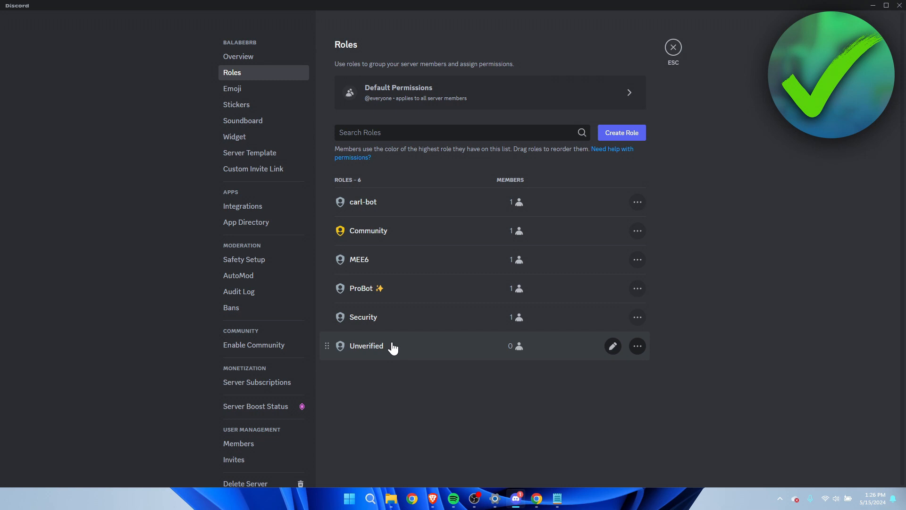
{"action": "left_click", "coordinate": [621, 132]}
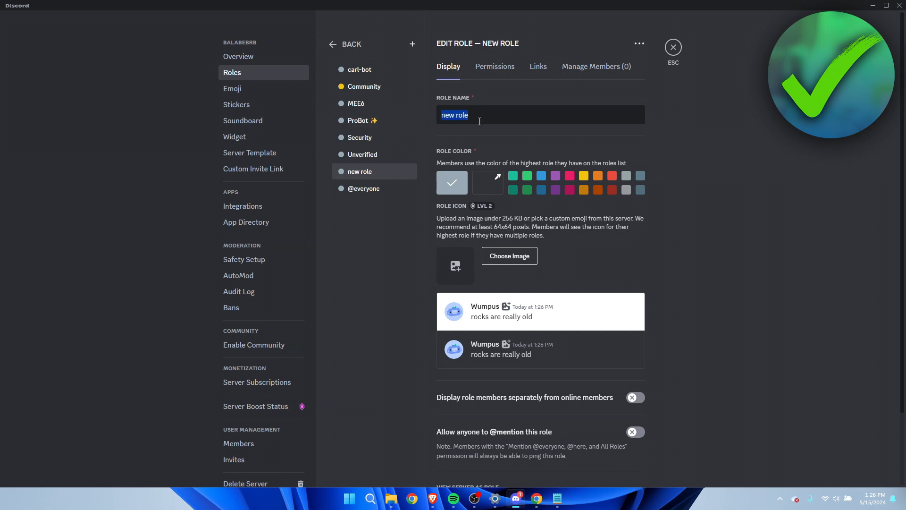
{"action": "mouse_move", "coordinate": [584, 122]}
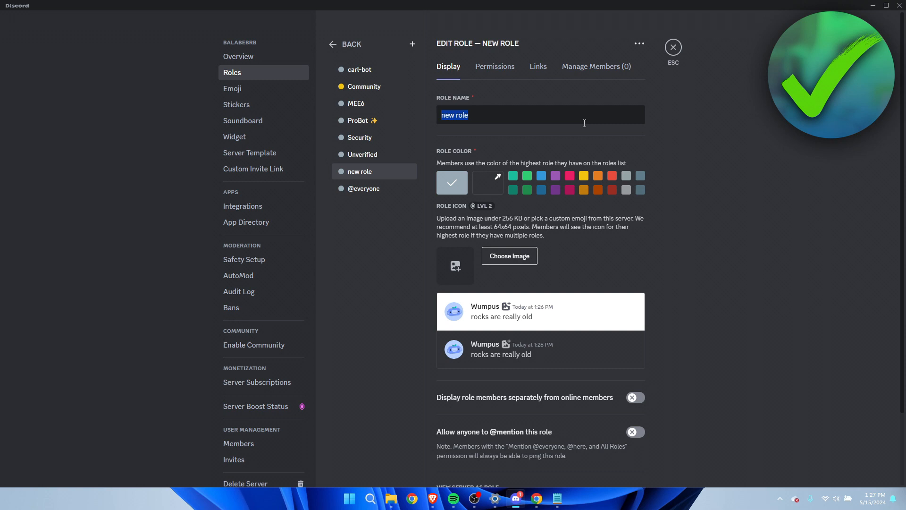
Name the role 'Verified', colour it green, grant View Channels, and leave settings
{"action": "type", "text": "Ve"}
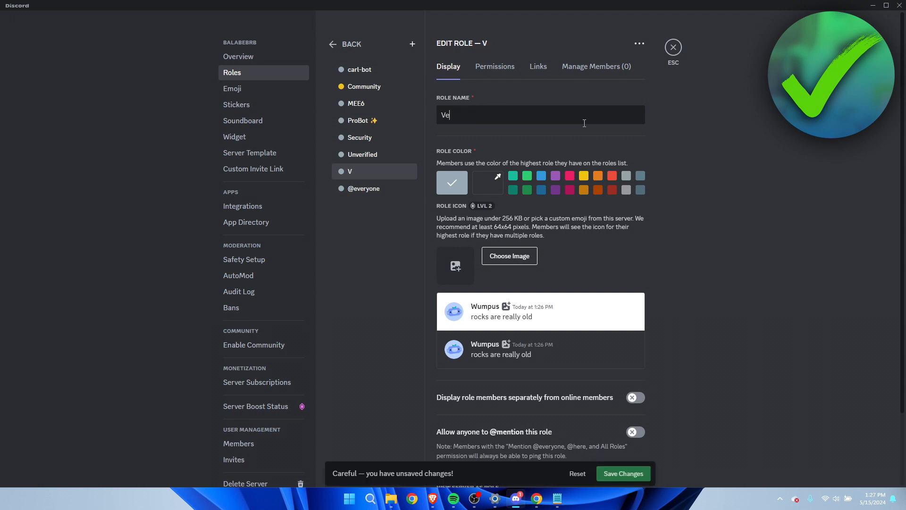
{"action": "type", "text": "rified"}
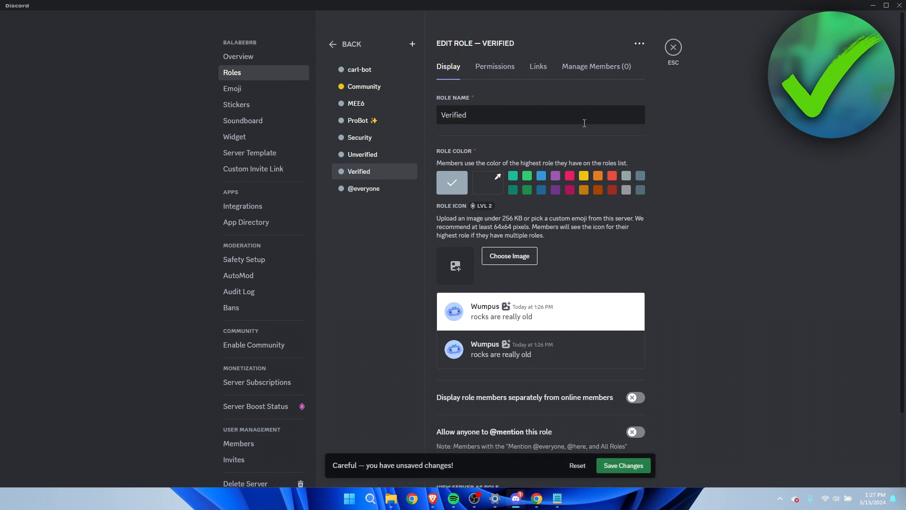
{"action": "left_click", "coordinate": [526, 176]}
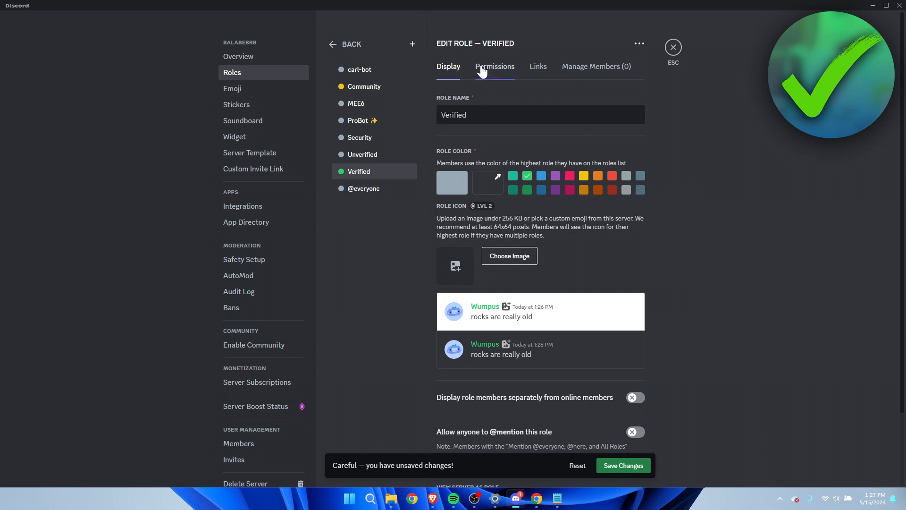
{"action": "left_click", "coordinate": [495, 66]}
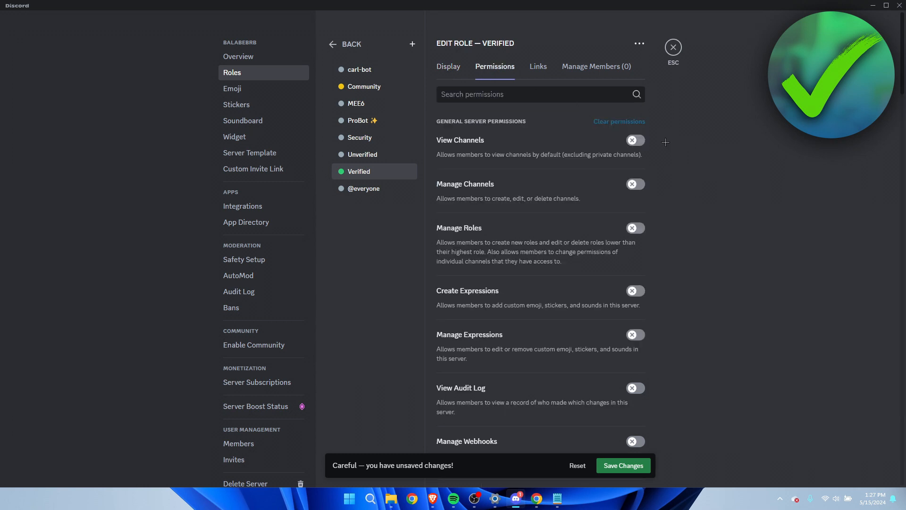
{"action": "left_click", "coordinate": [633, 140]}
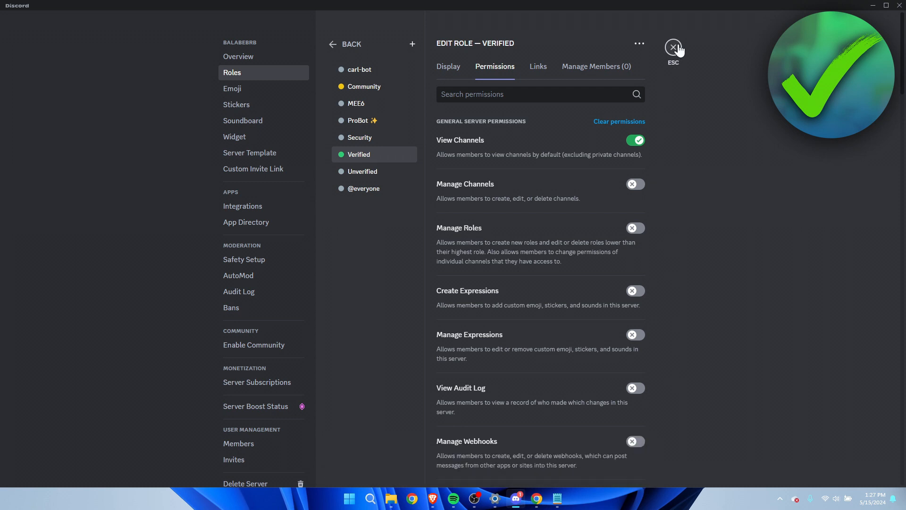
{"action": "left_click", "coordinate": [673, 48]}
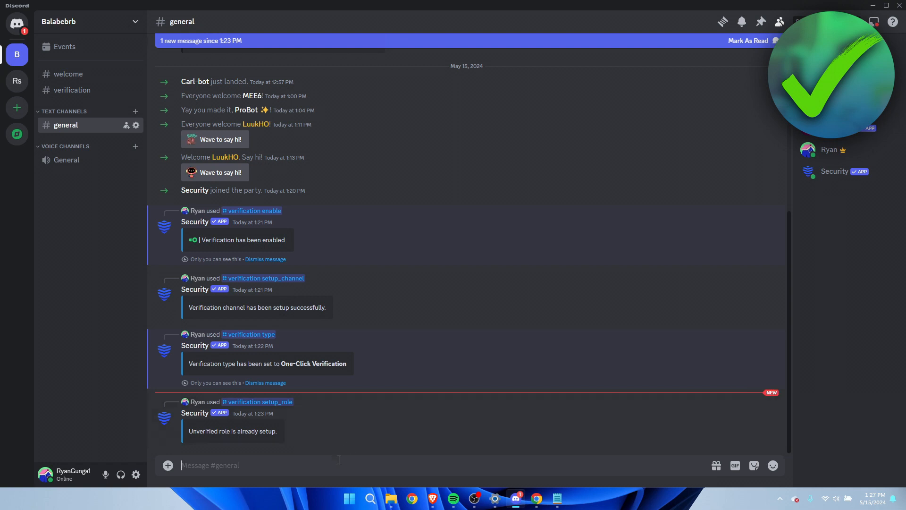
{"action": "type", "text": "/verification set_verified role"}
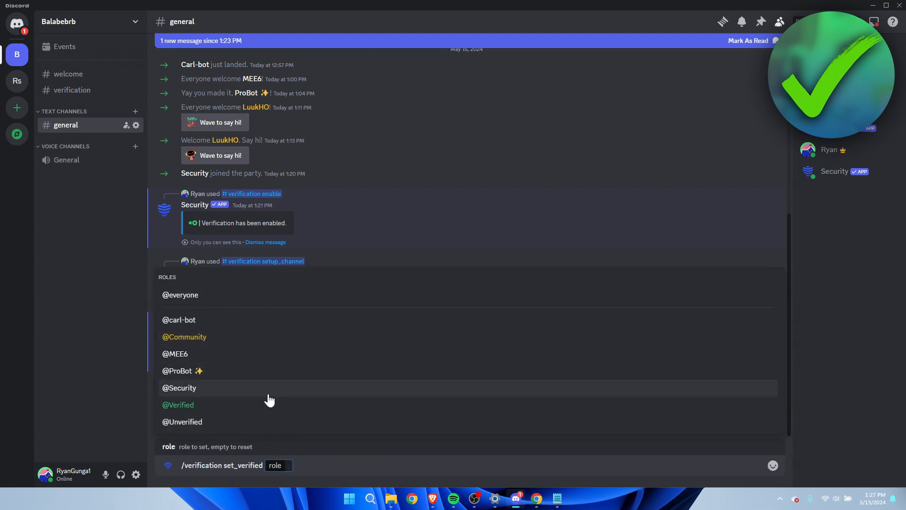
{"action": "mouse_move", "coordinate": [263, 417]}
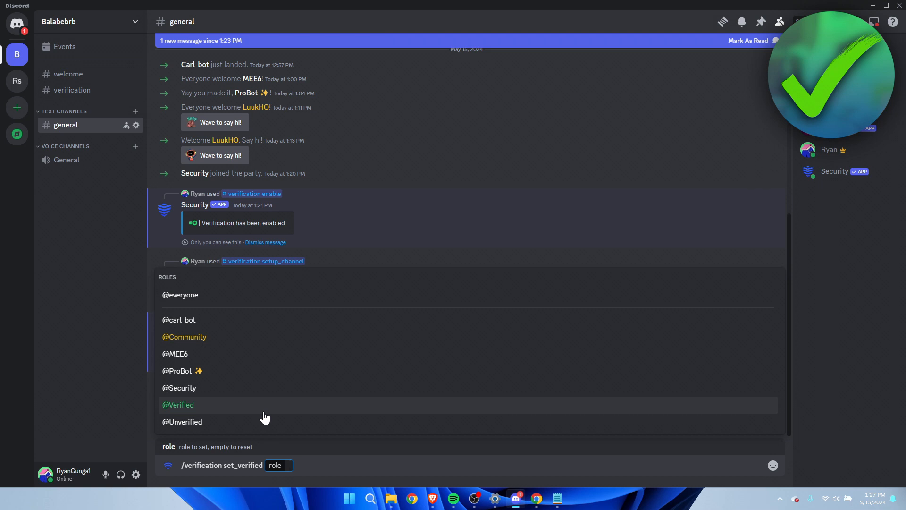
{"action": "mouse_move", "coordinate": [213, 411]}
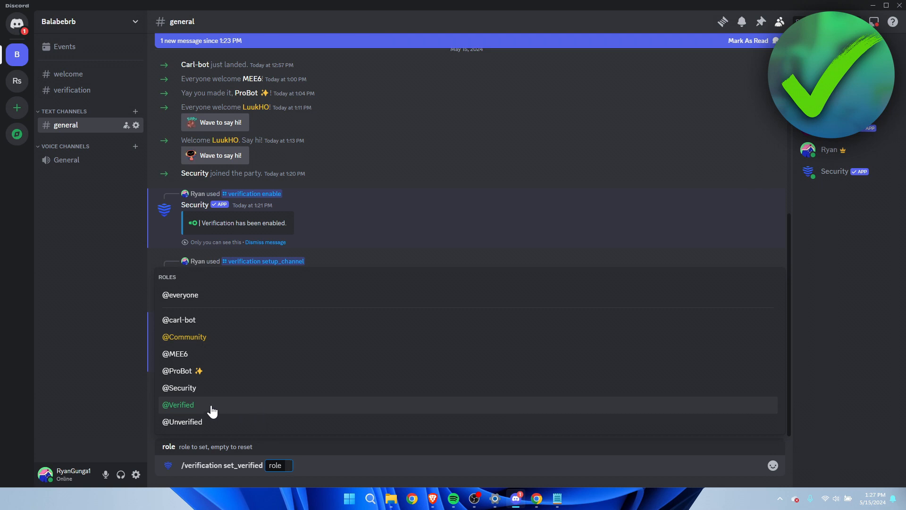
{"action": "left_click", "coordinate": [178, 404]}
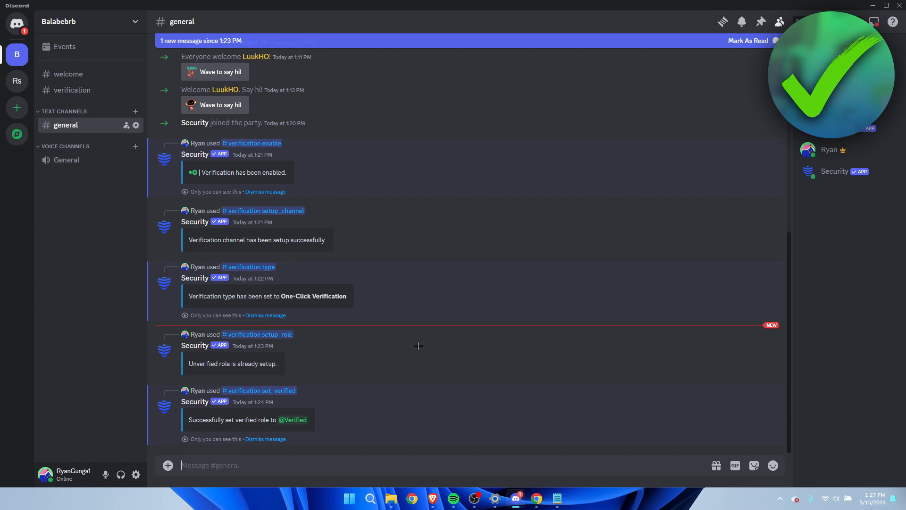
{"action": "mouse_move", "coordinate": [526, 124]}
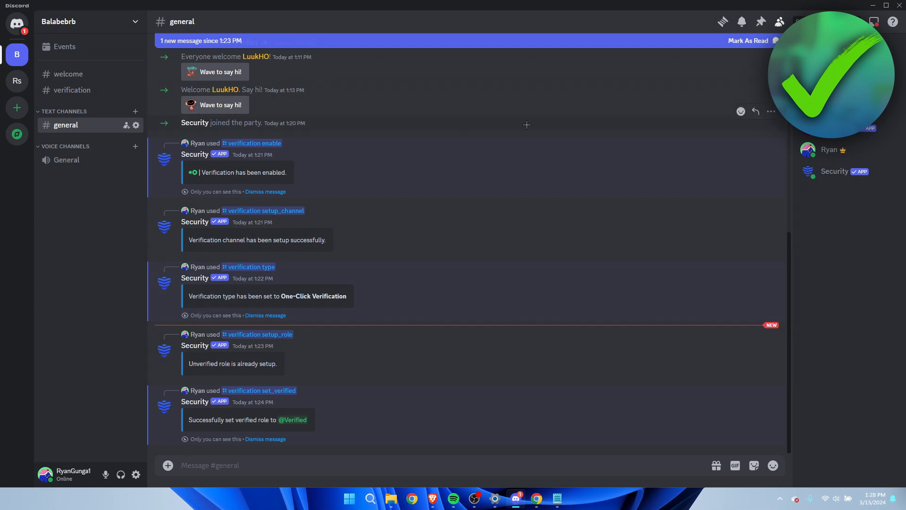
In #verification, press Security's Verify button and get the already-verified reply
{"action": "left_click", "coordinate": [73, 90]}
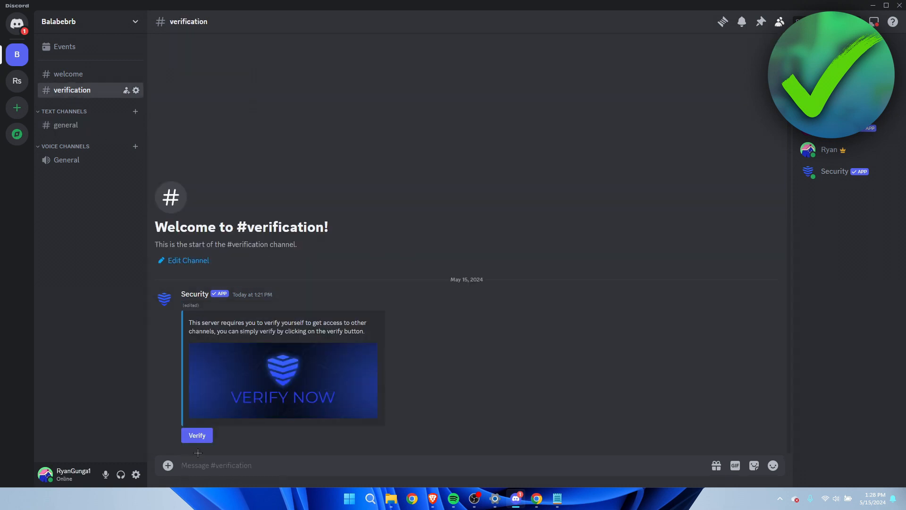
{"action": "mouse_move", "coordinate": [393, 299]}
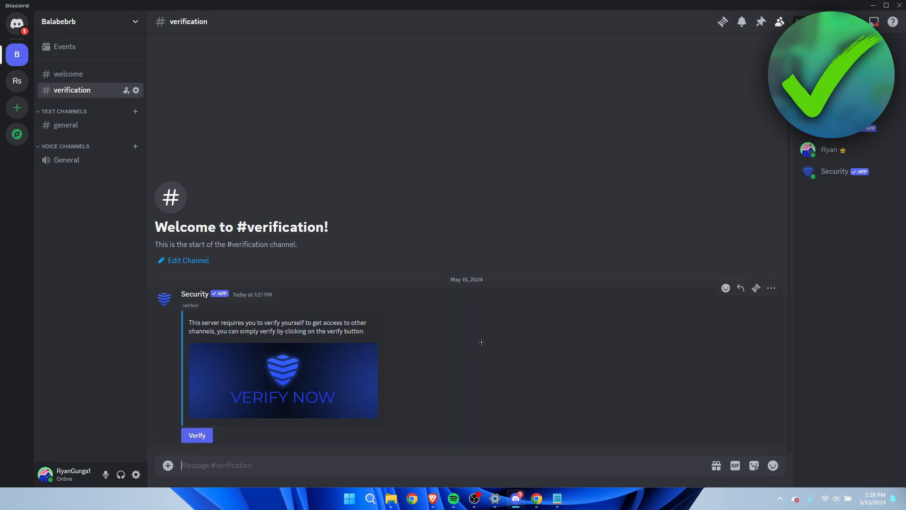
{"action": "left_click", "coordinate": [828, 149]}
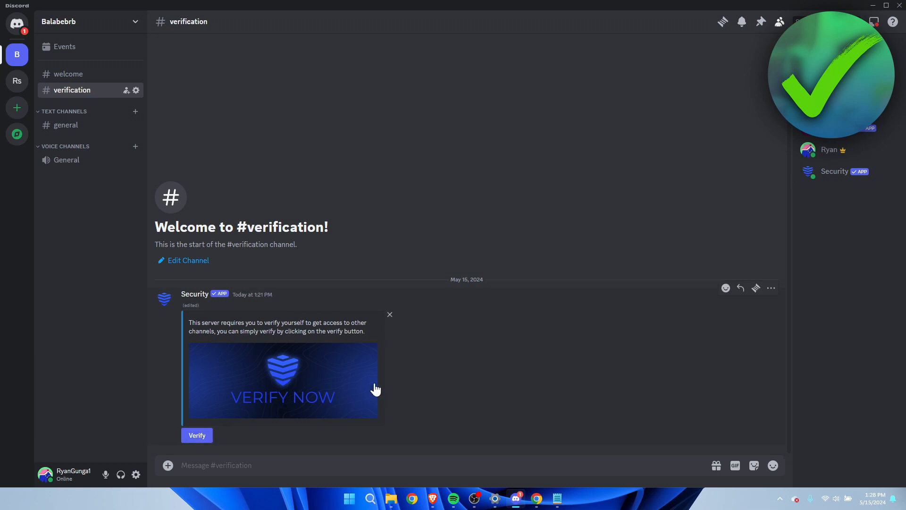
{"action": "left_click", "coordinate": [196, 435]}
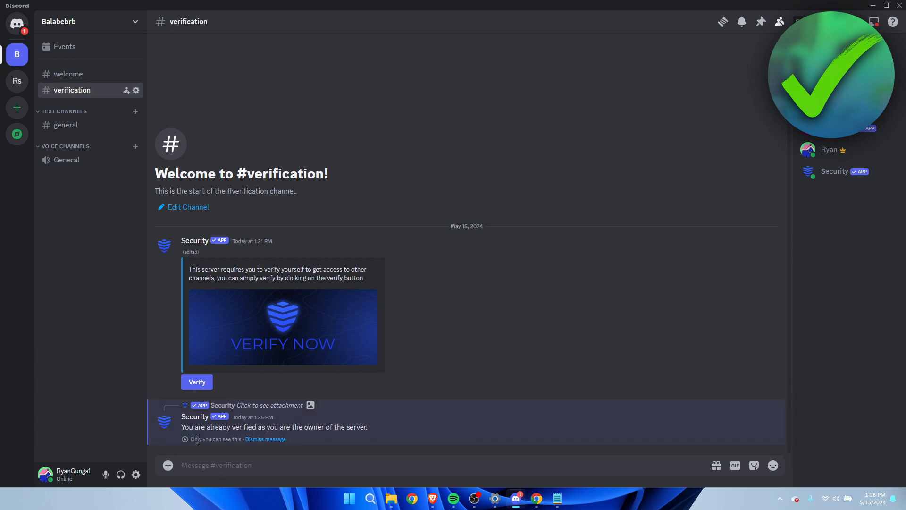
{"action": "mouse_move", "coordinate": [209, 443]}
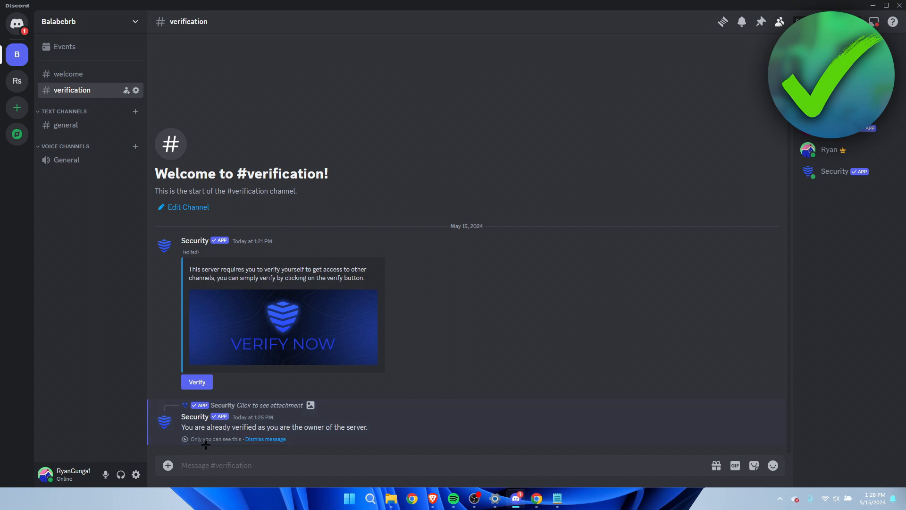
{"action": "mouse_move", "coordinate": [574, 385]}
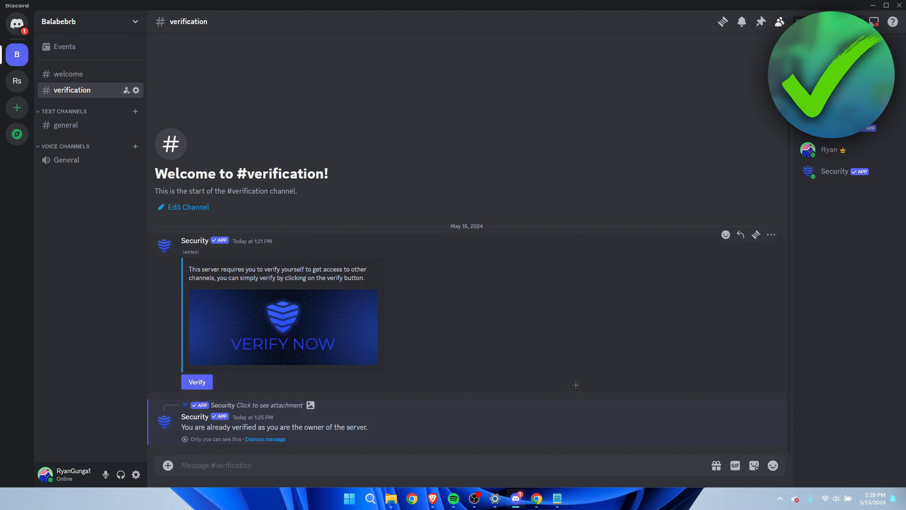